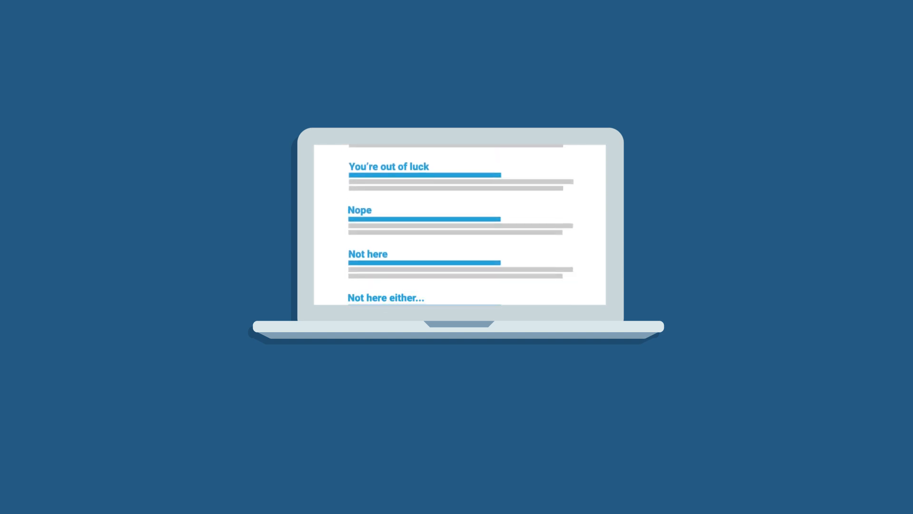
scroll("down", 3)
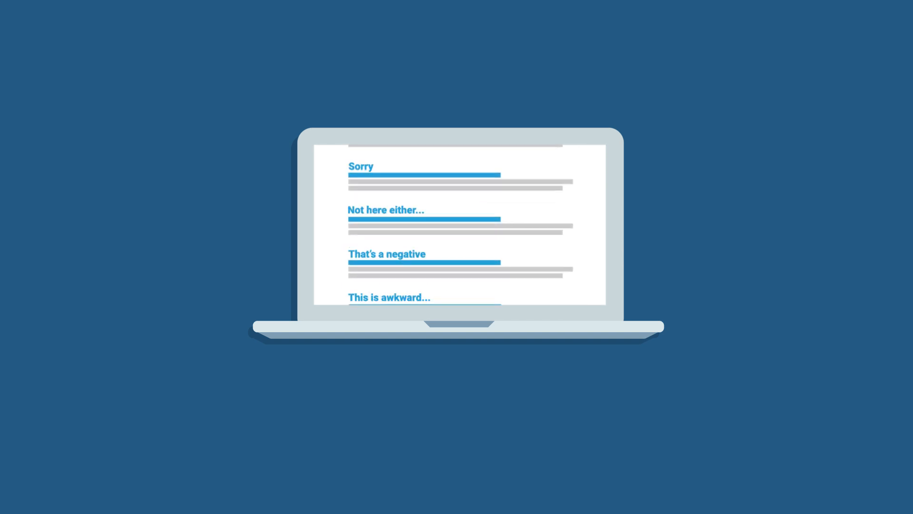